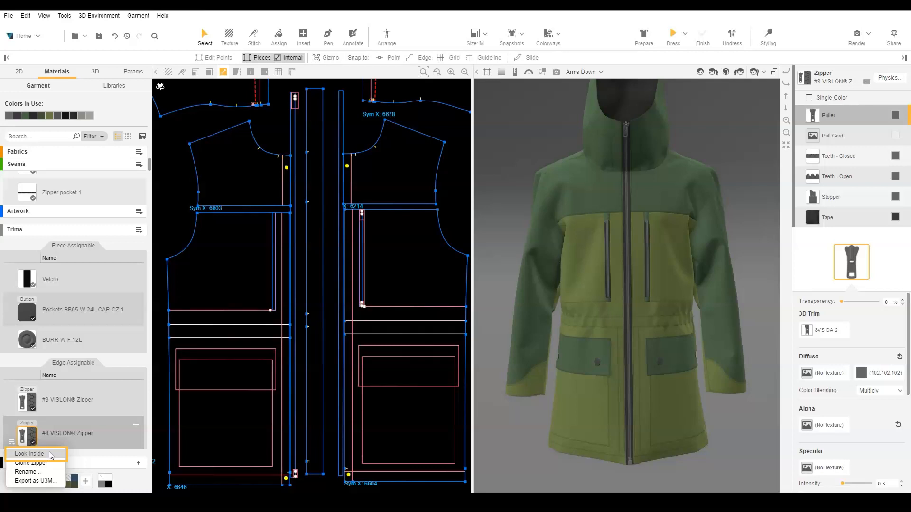
Look inside the #8 VISLON zipper and extract a copy of its puller as trim 8VS DA 3.
left_click(29, 454)
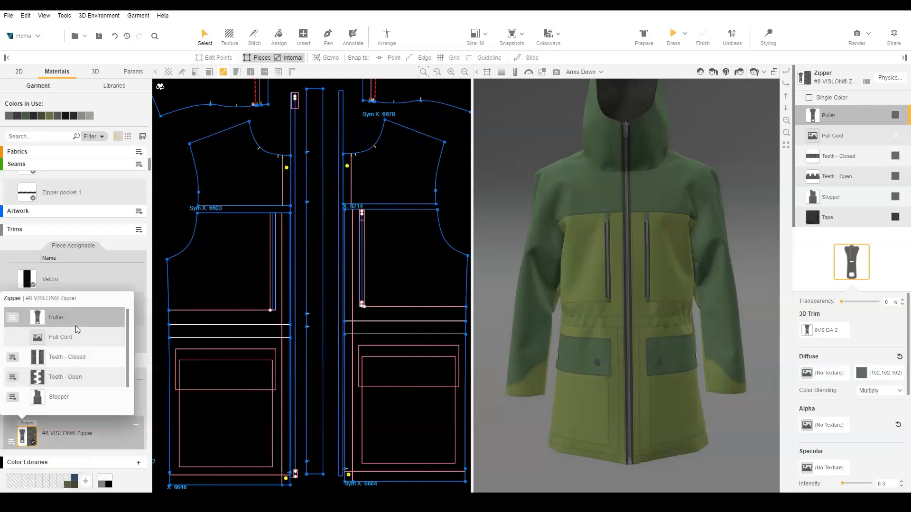
right_click(56, 317)
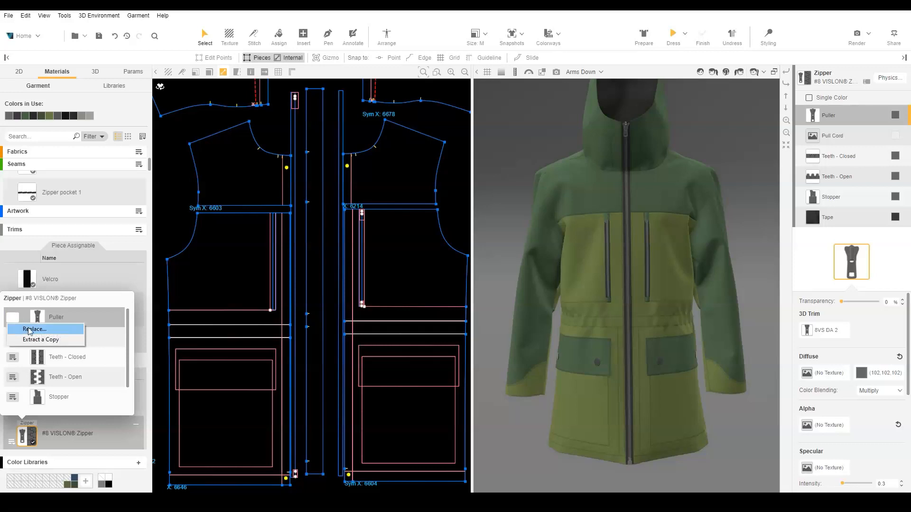
mouse_move(39, 340)
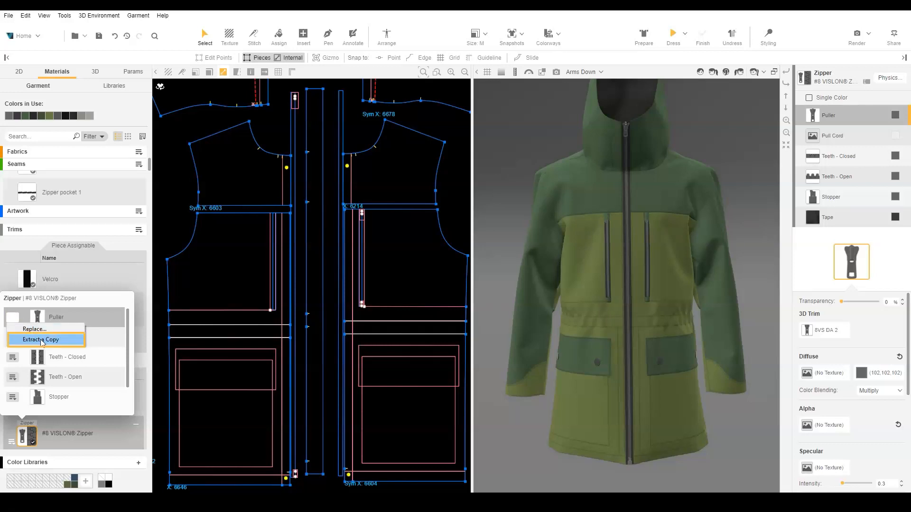
left_click(42, 339)
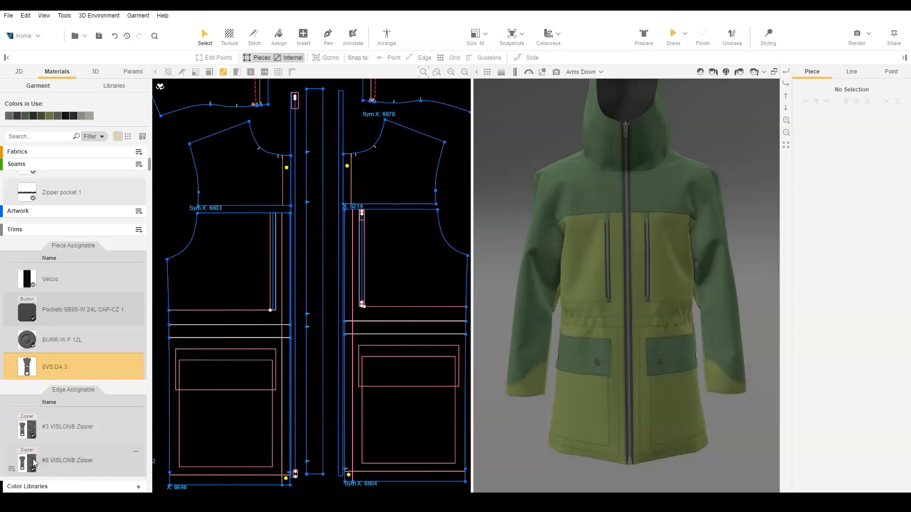
Replace the zipper's Stopper section with the extracted 8VS DA 3 puller copy.
left_click(33, 460)
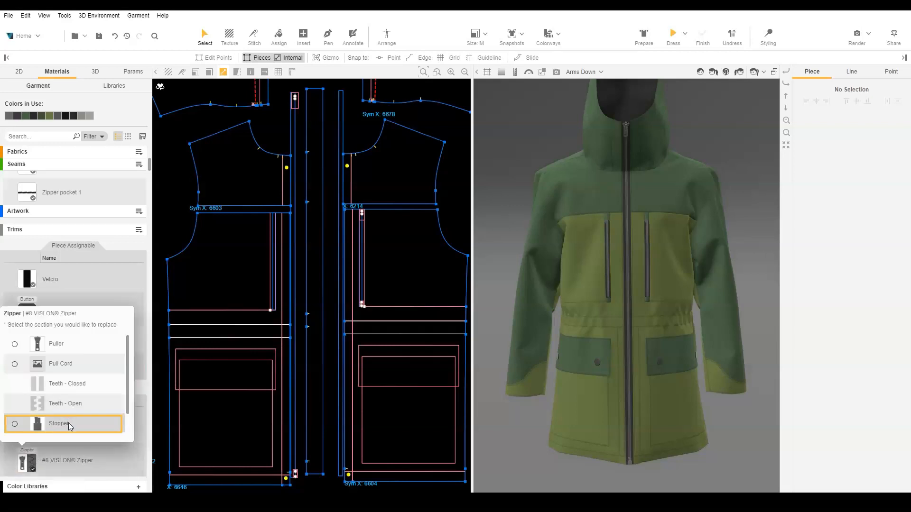
left_click(59, 423)
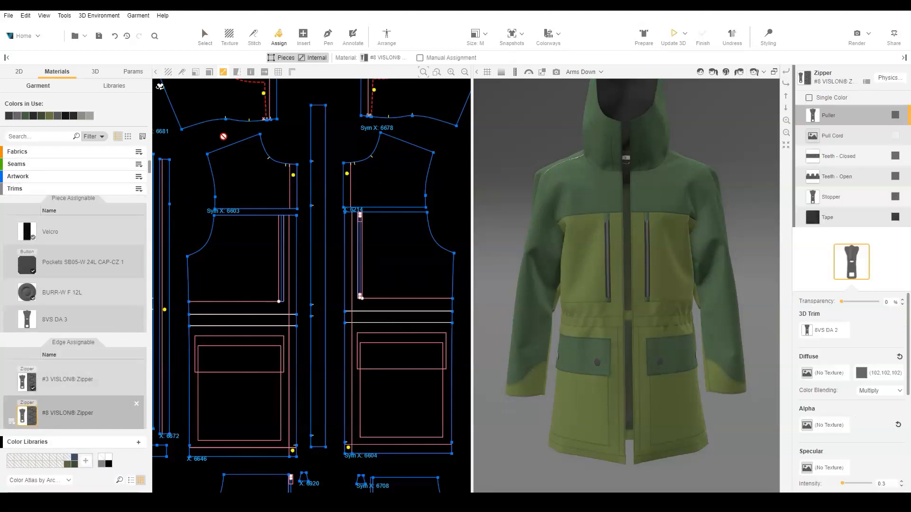
Manually assign the zipper to the parka's centre-front edges, creating #8 VISLON Zipper 1, and select it.
left_click(420, 58)
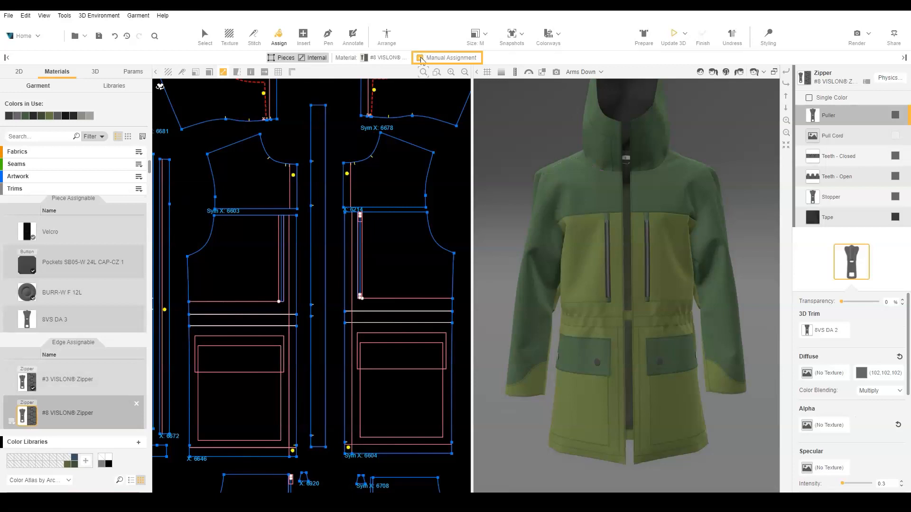
left_click(445, 58)
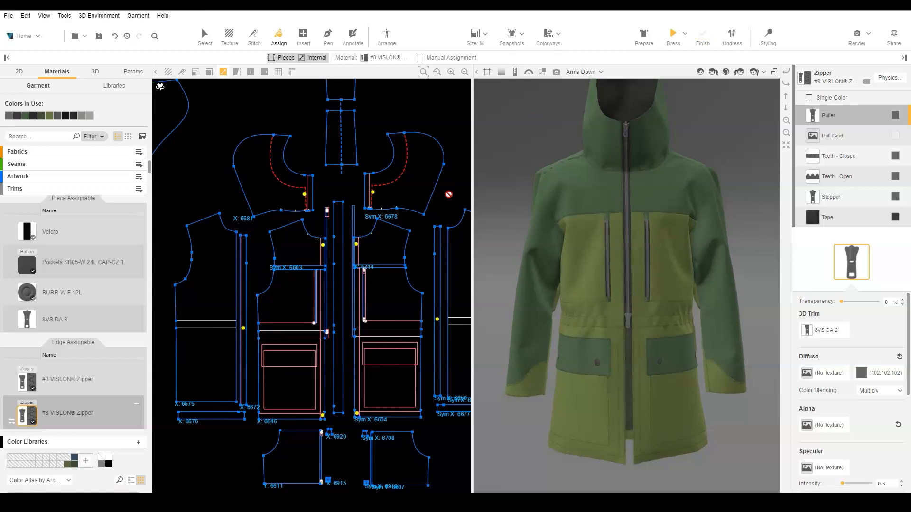
left_click(12, 423)
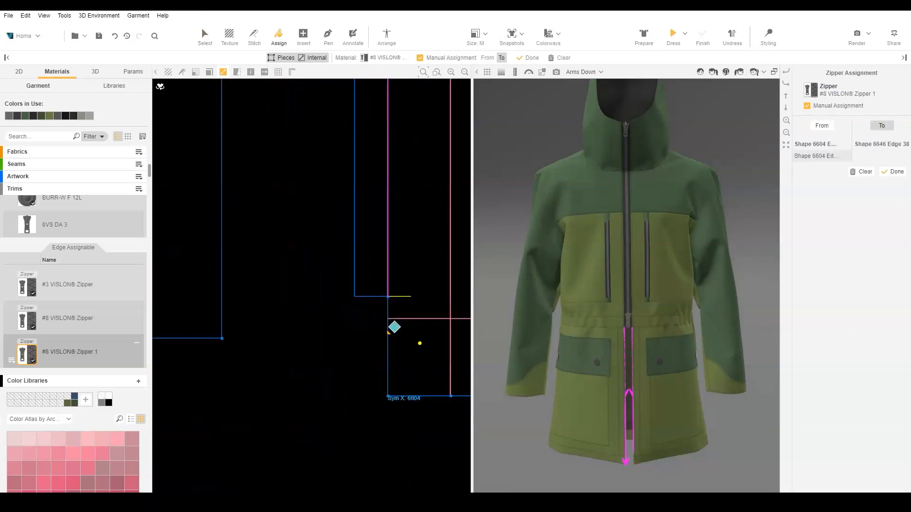
left_click(529, 57)
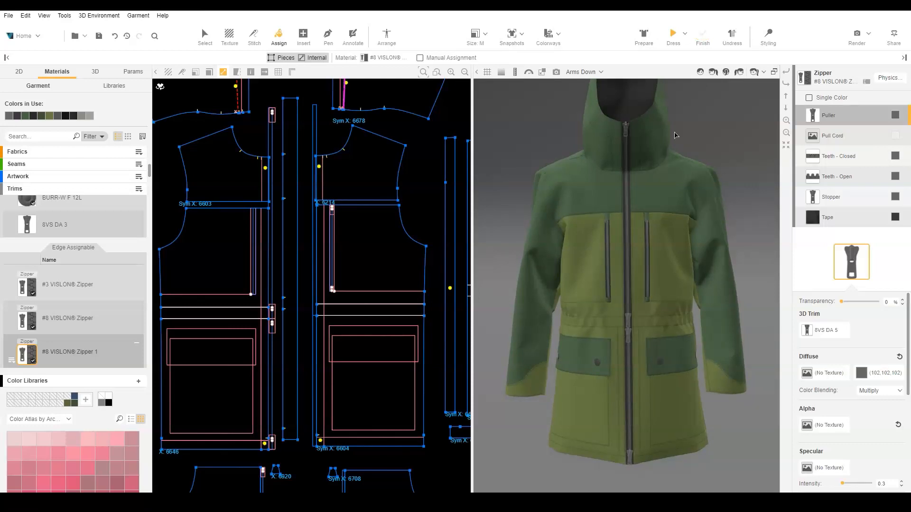
left_click(205, 33)
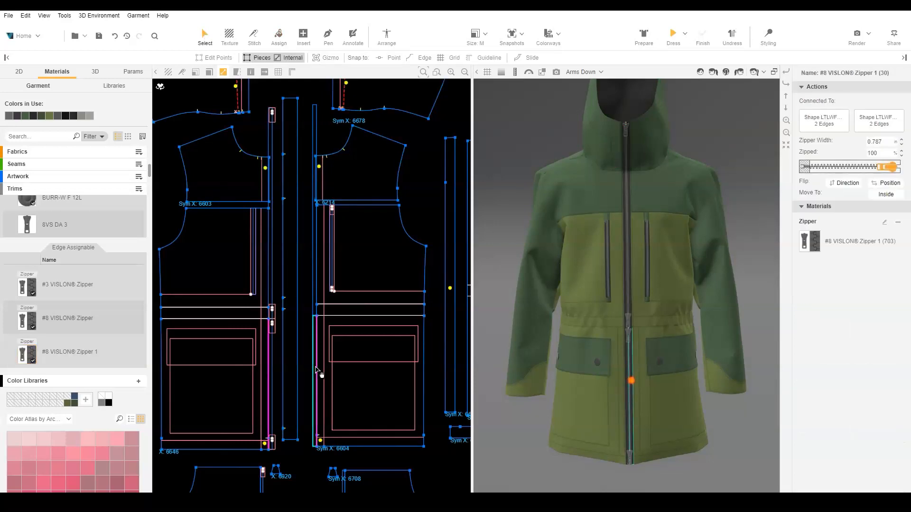
Flip #8 VISLON Zipper 1's direction so a puller sits at the hem end of the front opening.
left_click(846, 182)
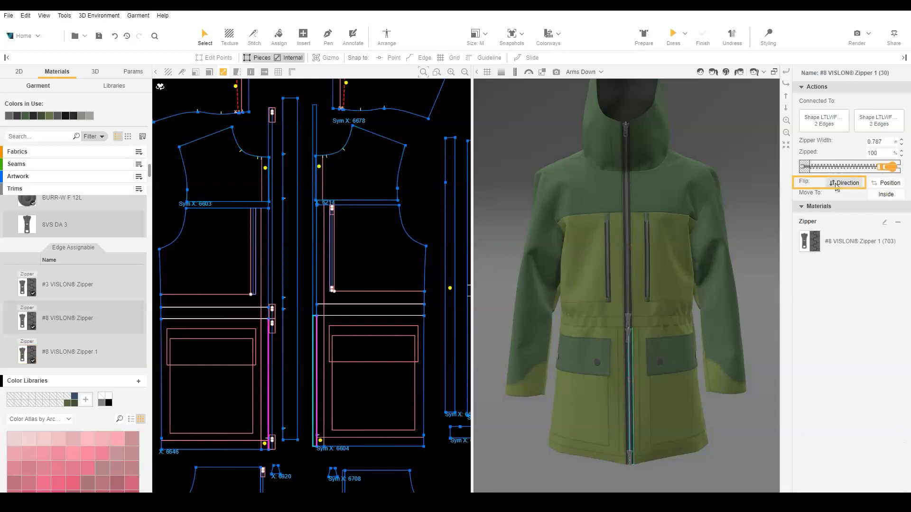
mouse_move(810, 440)
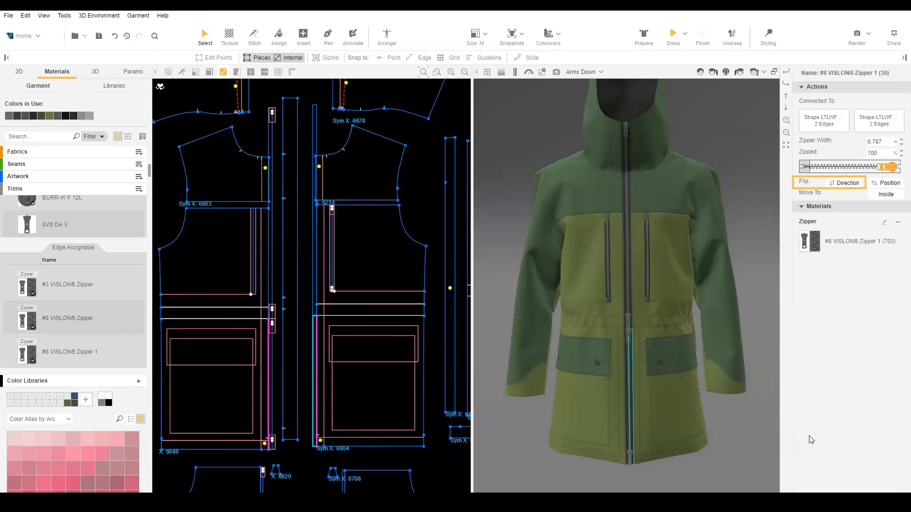
left_click(843, 182)
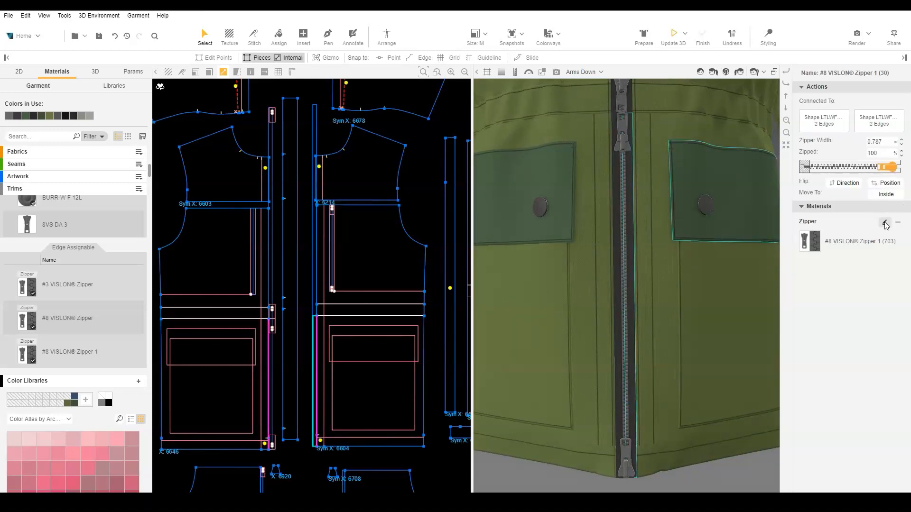
left_click(885, 223)
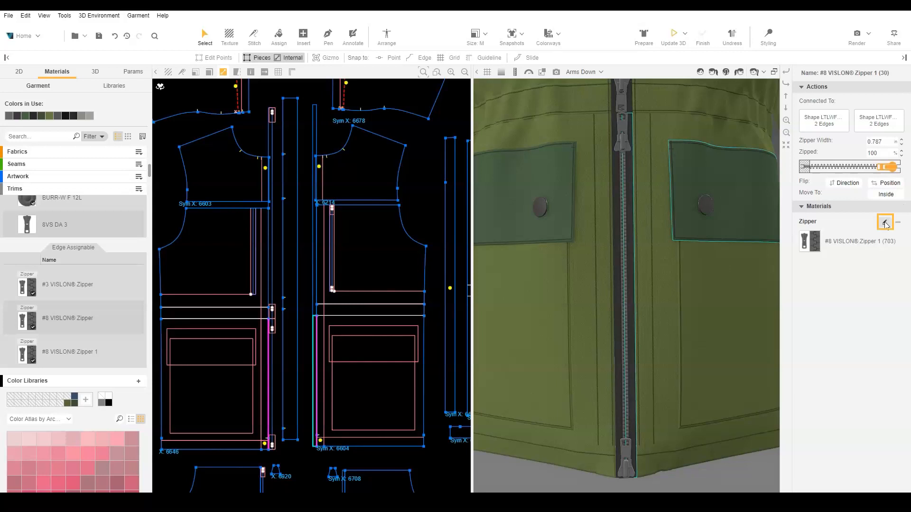
Flip the replacement puller's orientation vertically so top and bottom pullers meet on the teeth.
left_click(884, 223)
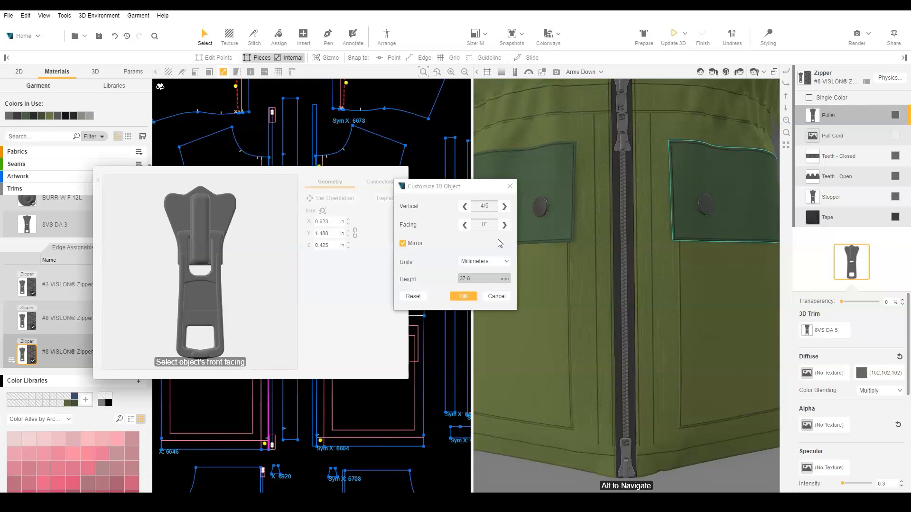
left_click(462, 296)
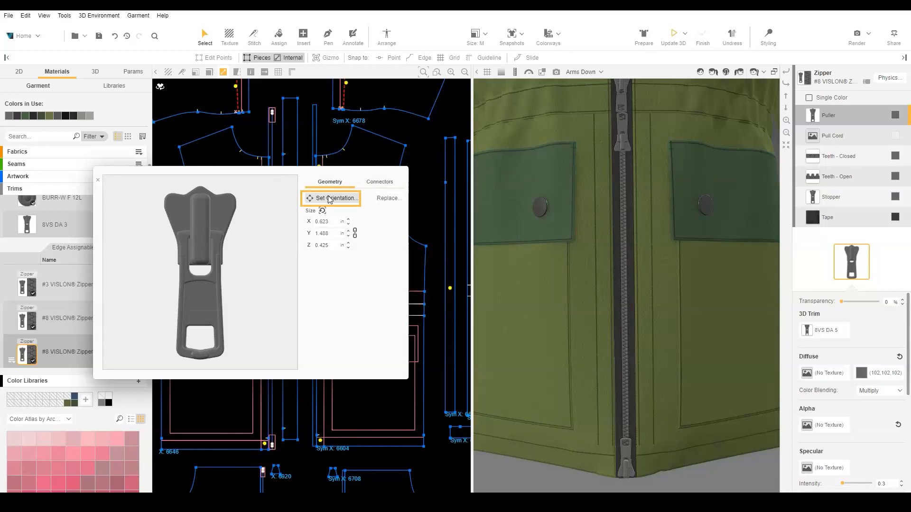
left_click(333, 198)
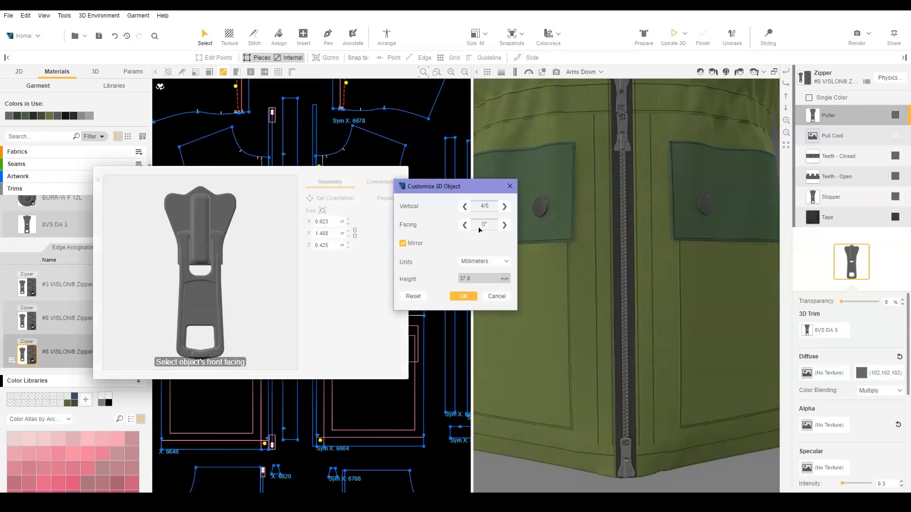
left_click(503, 206)
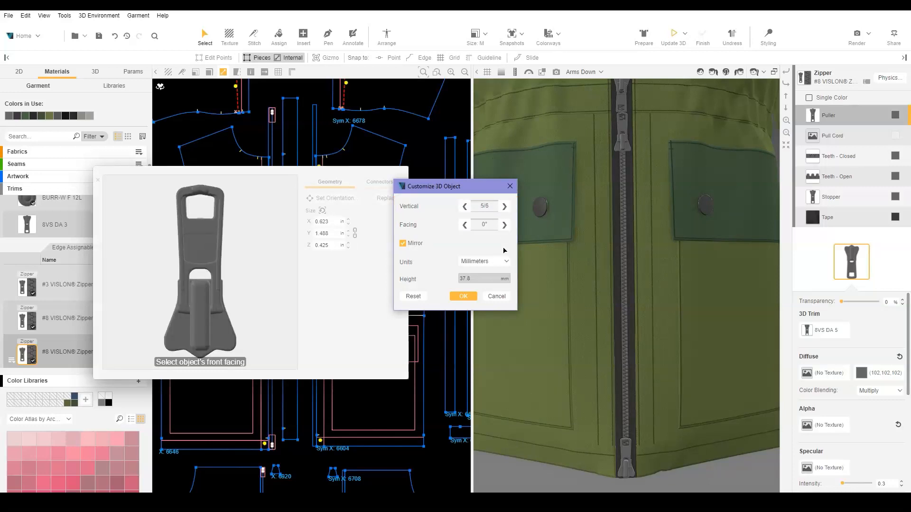
left_click(463, 296)
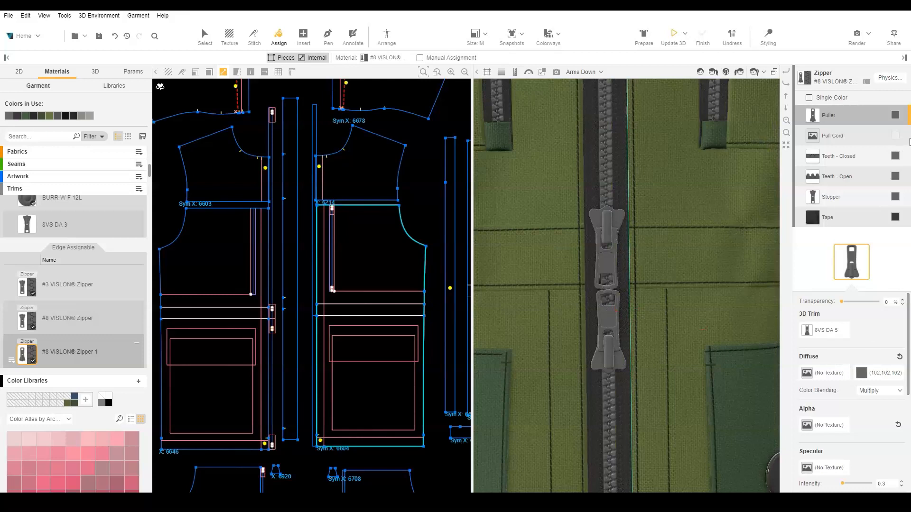
Set the Stopper transparency to 100% on both centre-front zippers.
left_click(831, 197)
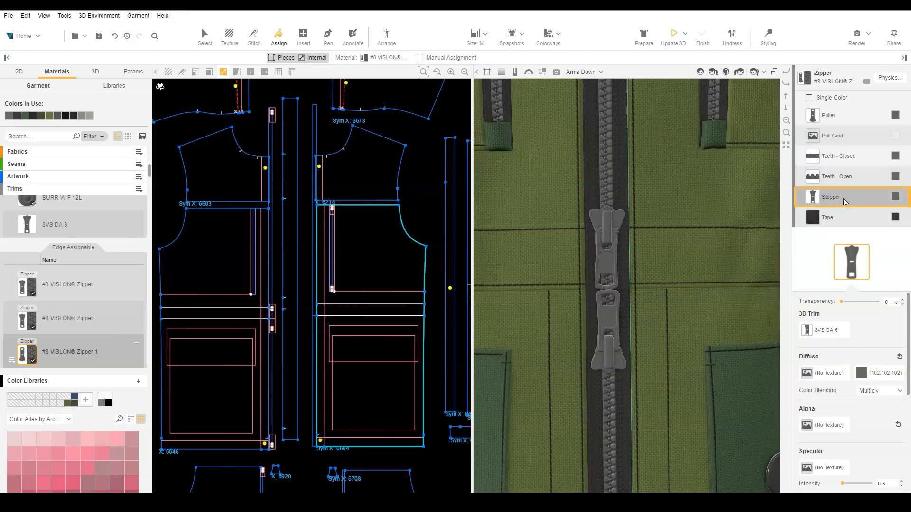
left_click_drag(858, 302, 895, 302)
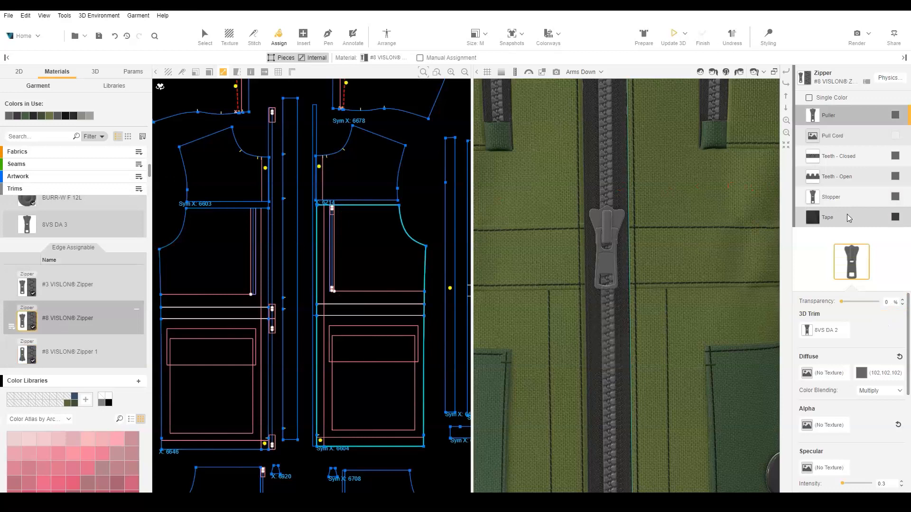
left_click(831, 196)
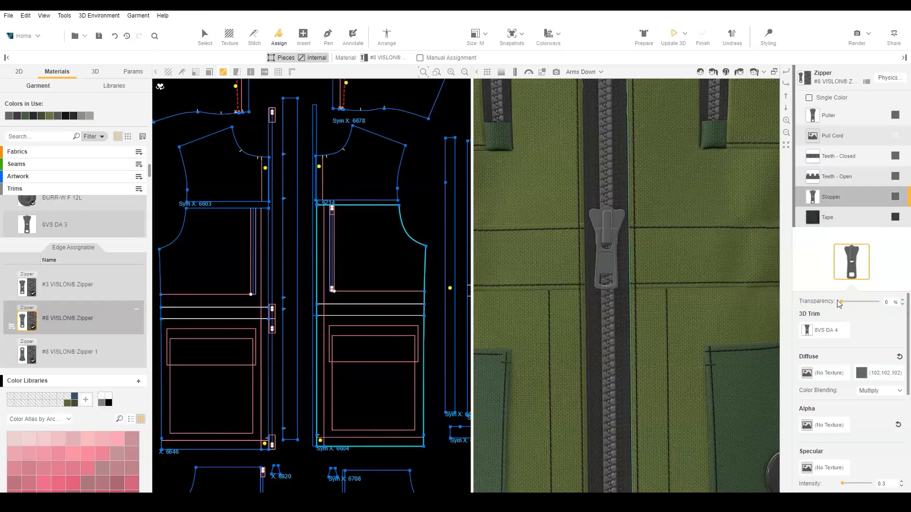
left_click_drag(840, 300, 880, 301)
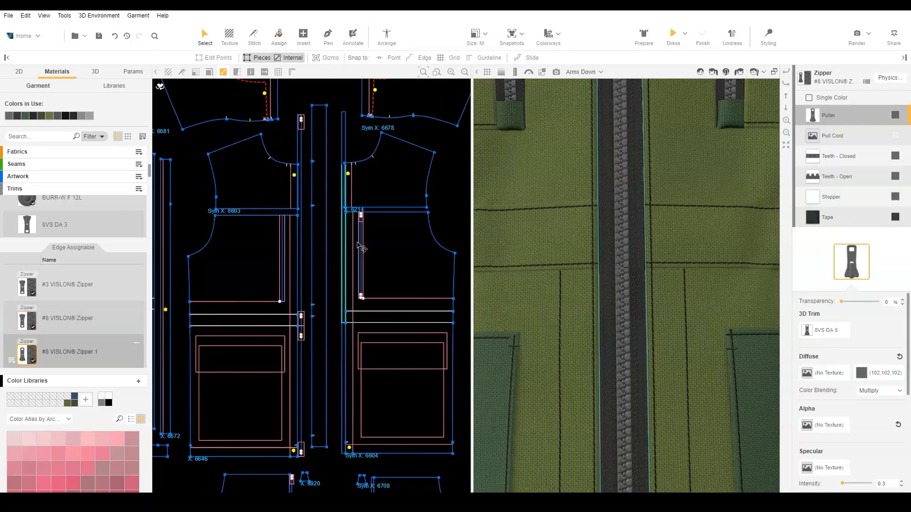
Set stitch 8076 at the zipper ends from Open Seam to Flat Seam.
left_click(254, 35)
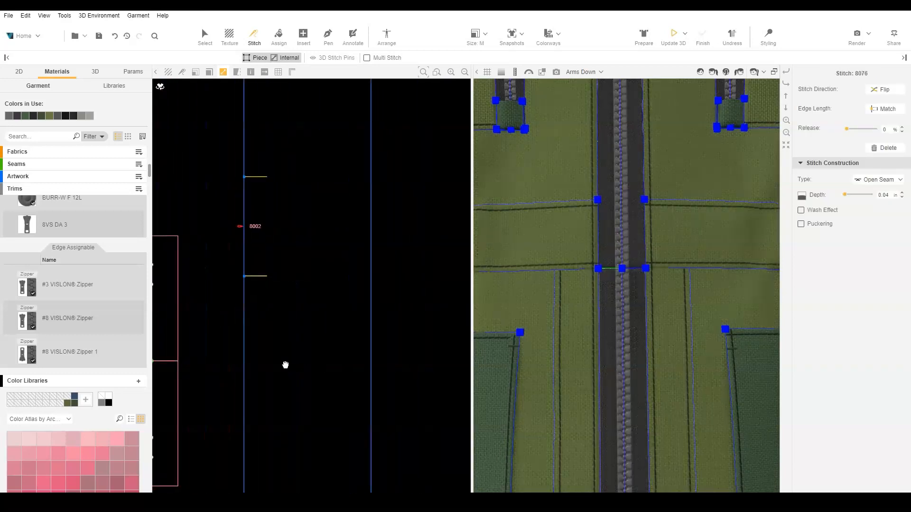
left_click(877, 179)
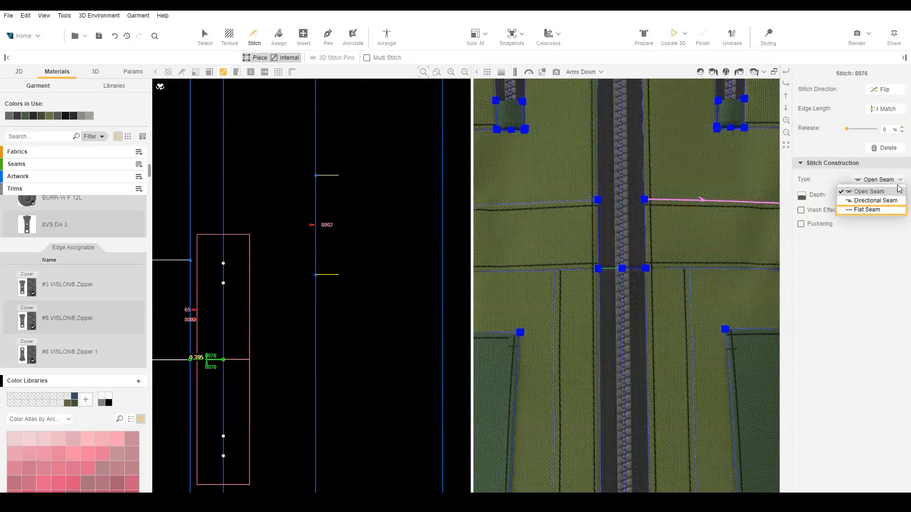
left_click(865, 210)
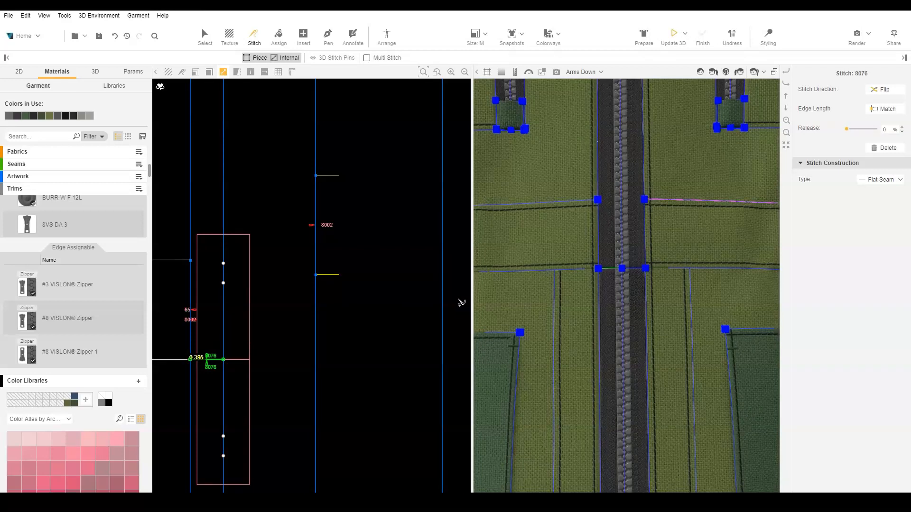